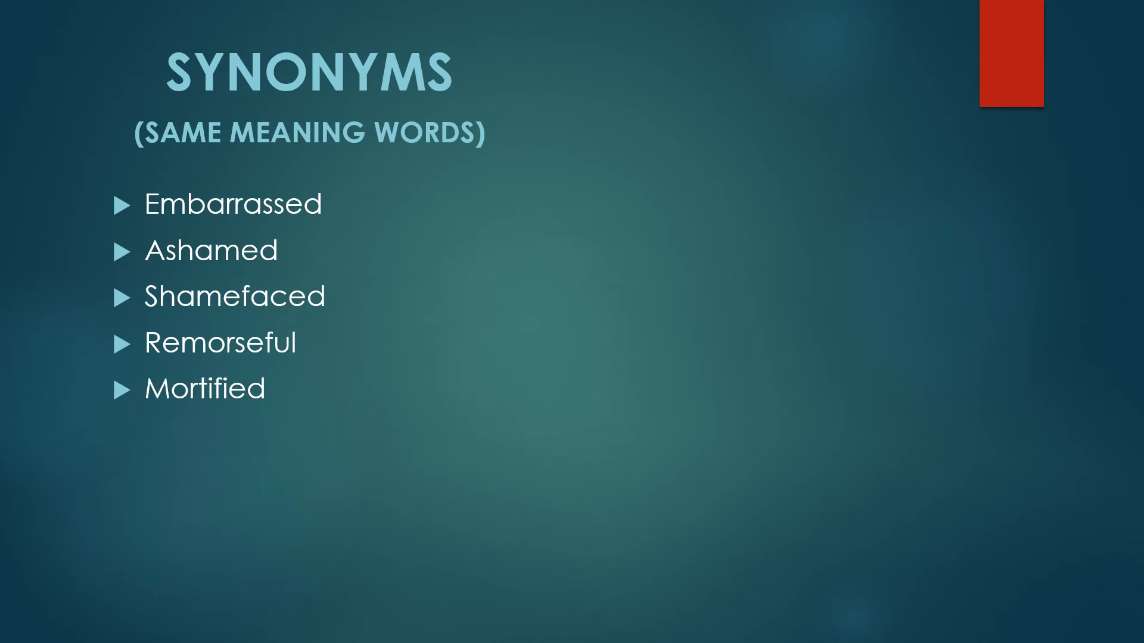
# Add 'Humilated' as a new bullet at the end of the synonyms list.
pyautogui.write('Humilated')
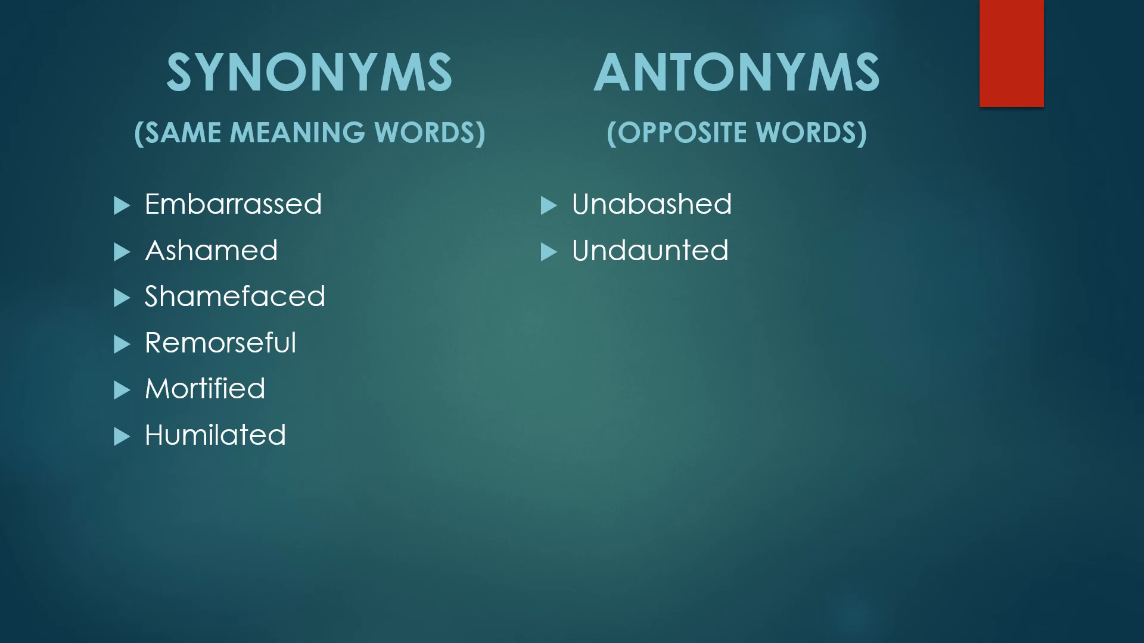
# Advance from the synonyms and antonyms slide to the closing THANK YOU slide.
pyautogui.press('Right')
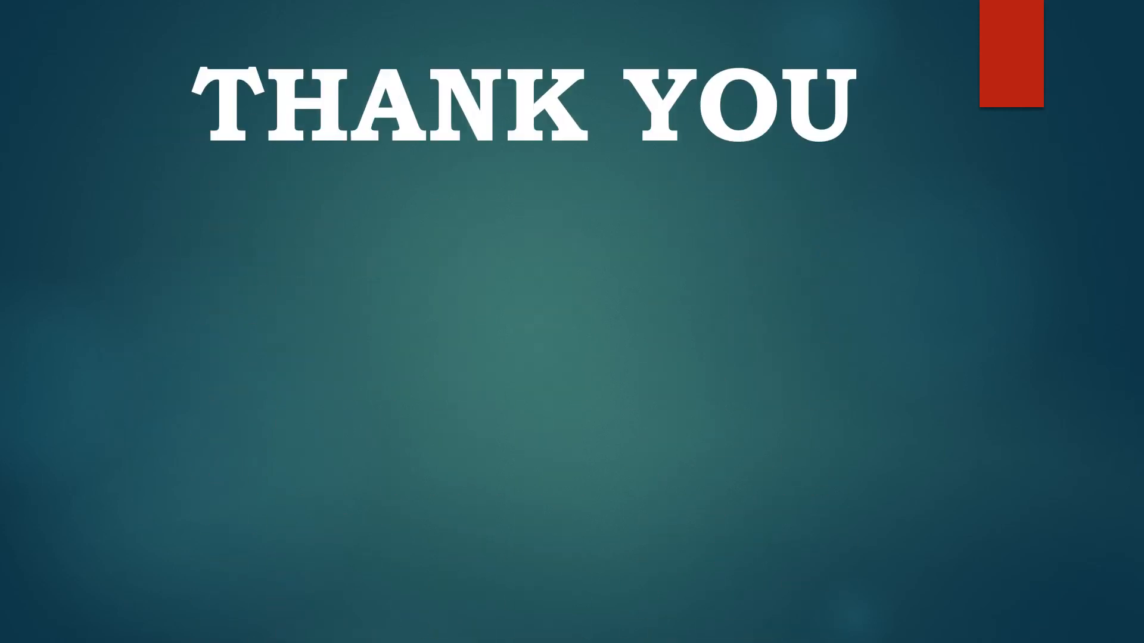